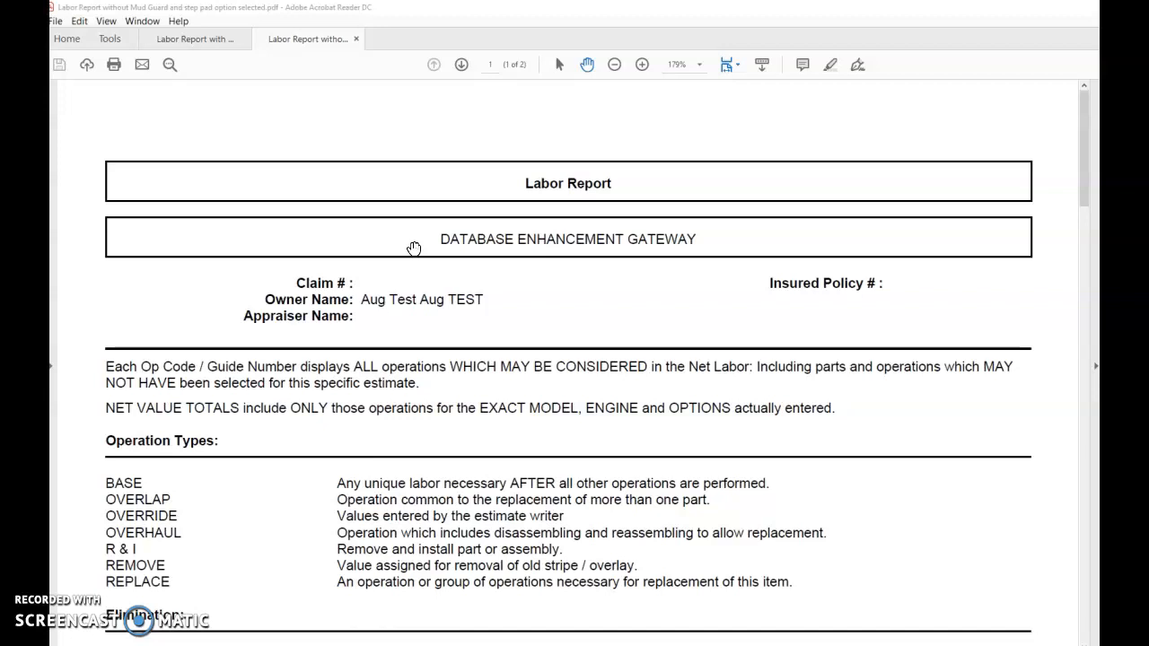
Scroll the no-mud-guard report down to its LABOR table with the step pad and mud guard lines
{"action": "scroll", "scroll_direction": "down", "scroll_amount": 3}
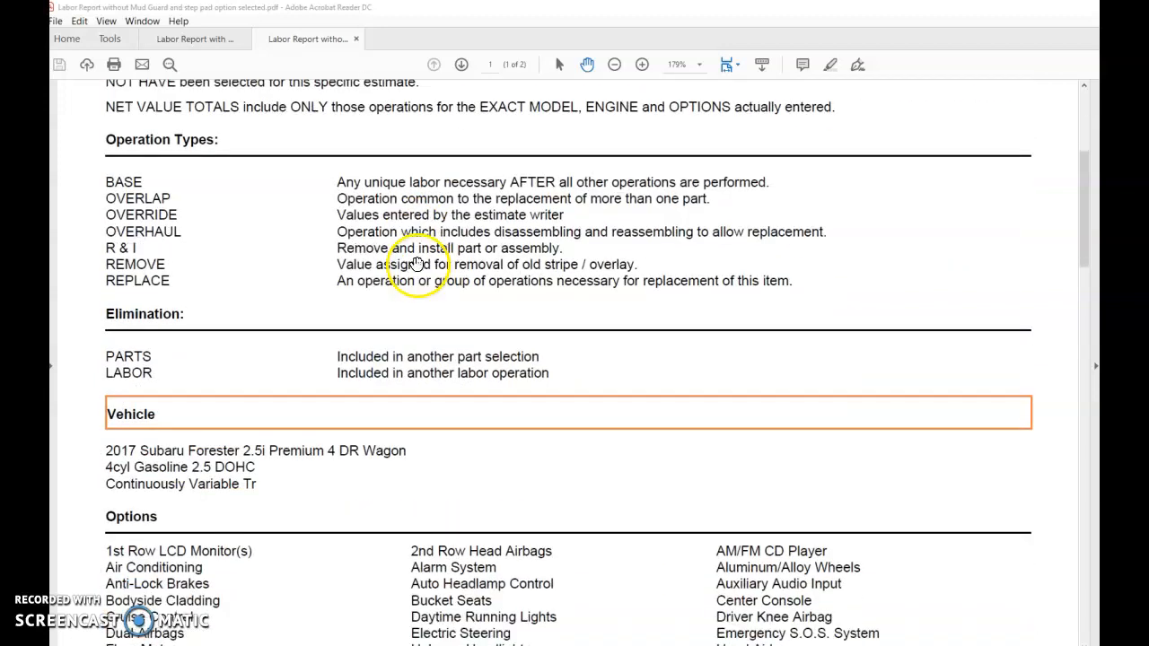
{"action": "scroll", "scroll_direction": "down", "scroll_amount": 3}
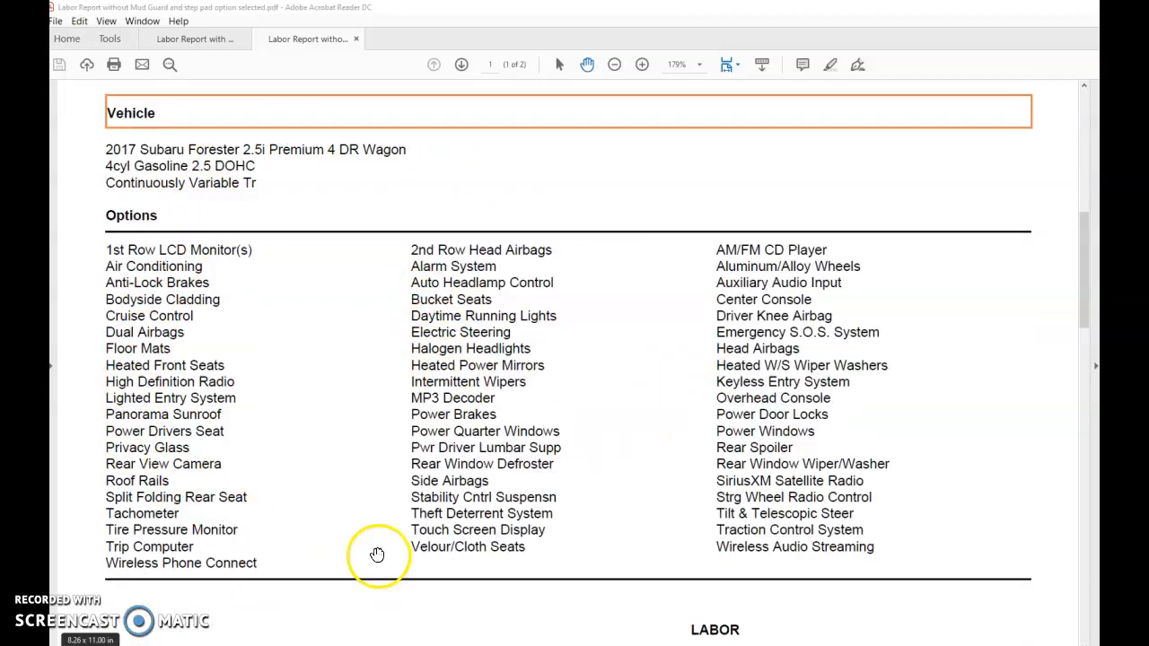
{"action": "mouse_move", "coordinate": [347, 226]}
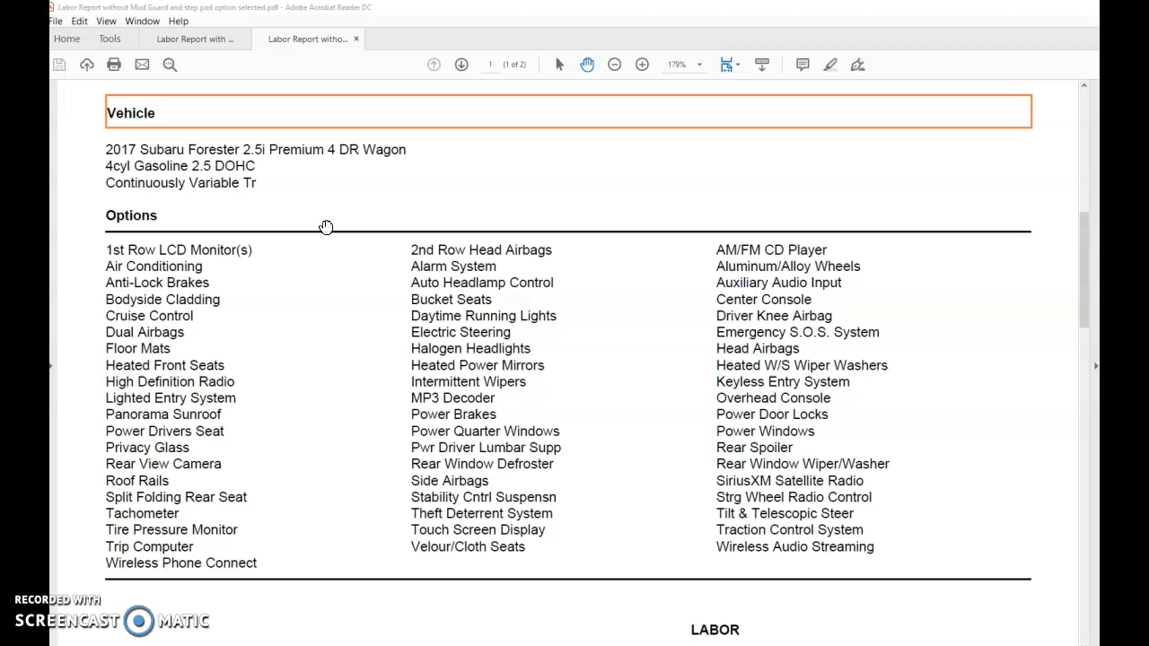
{"action": "scroll", "scroll_direction": "down", "scroll_amount": 3}
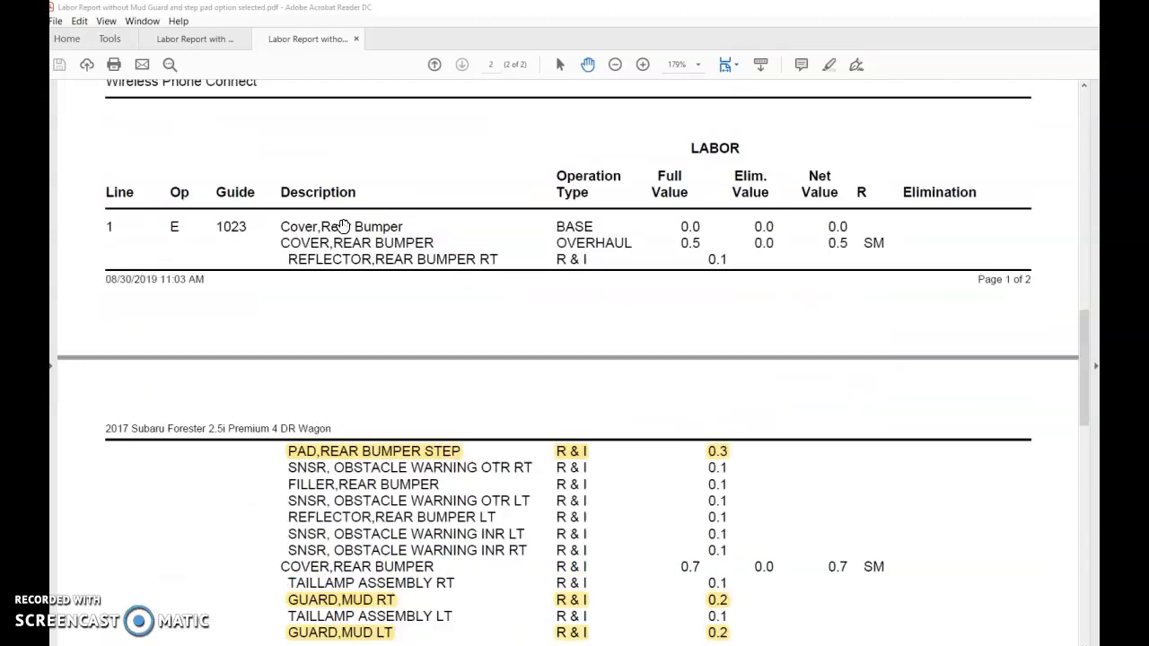
Switch to the mud guard and step pad report and scroll to its 1.9-hour labor totals
{"action": "scroll", "scroll_direction": "down", "scroll_amount": 3}
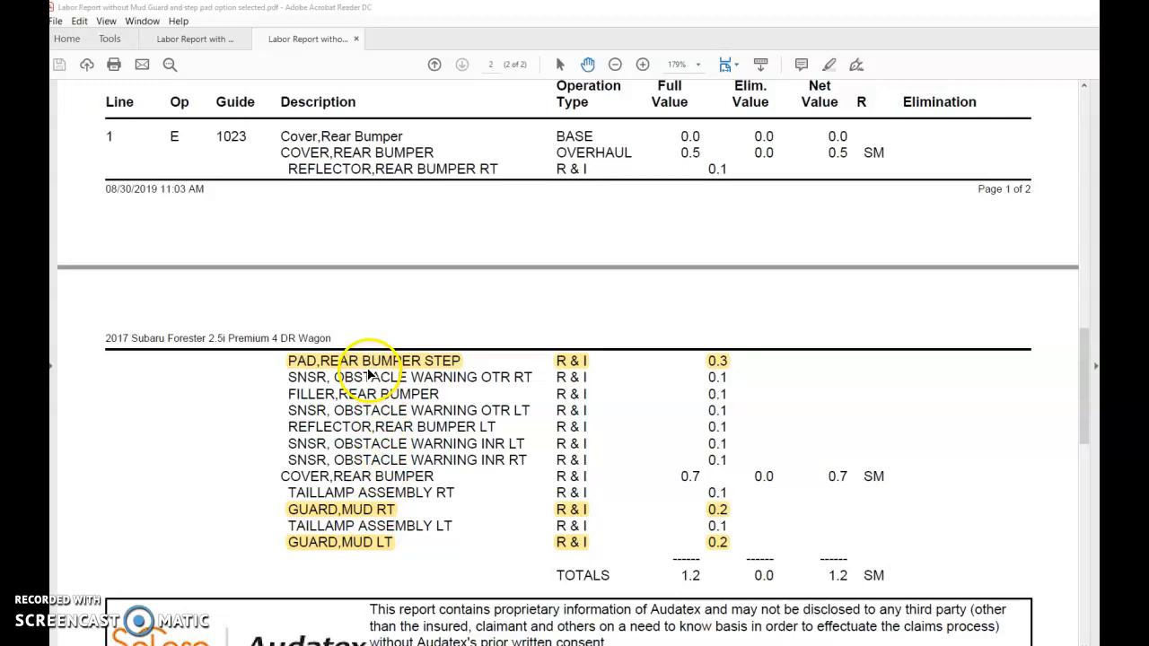
{"action": "mouse_move", "coordinate": [490, 365]}
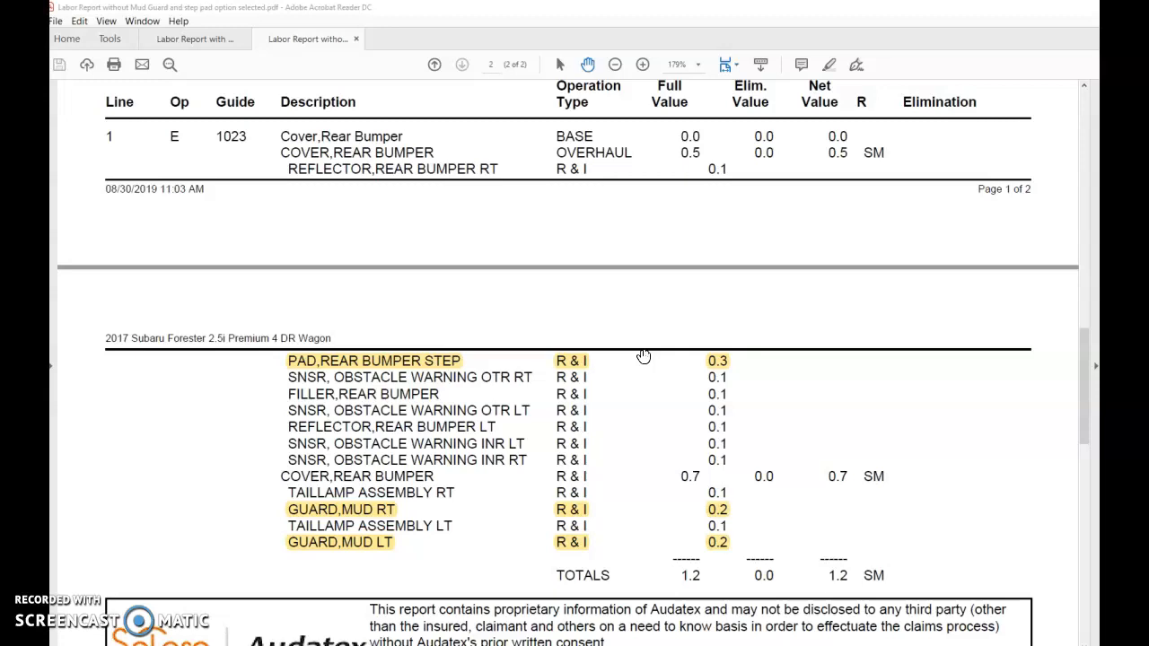
{"action": "left_click", "coordinate": [194, 39]}
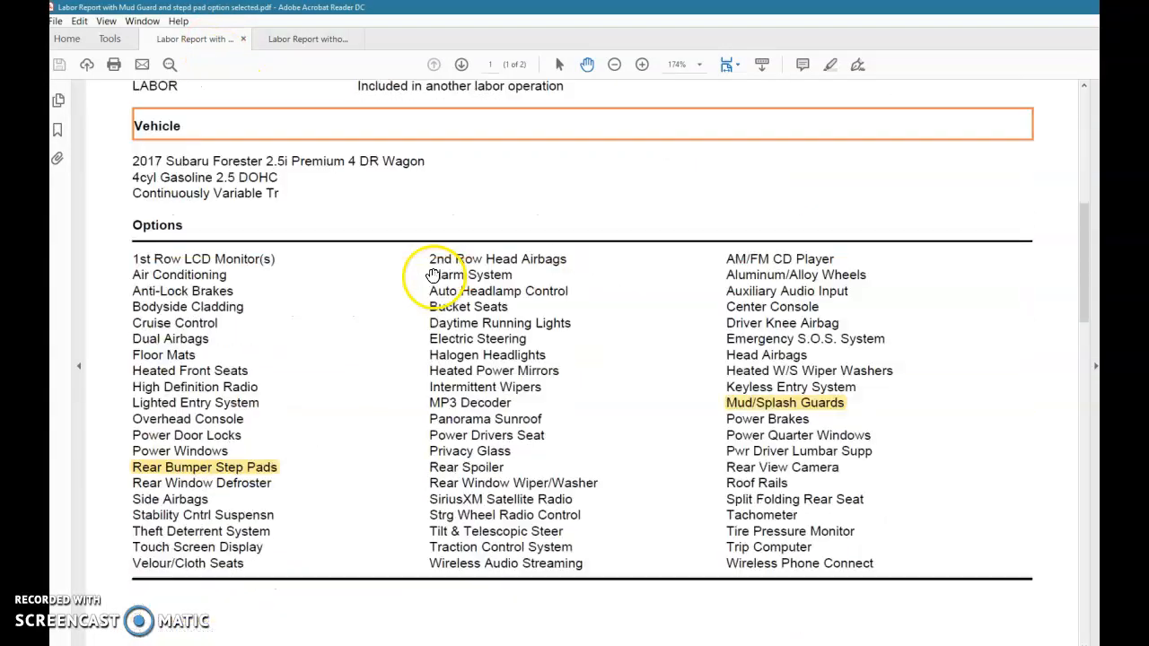
{"action": "scroll", "scroll_direction": "down", "scroll_amount": 3}
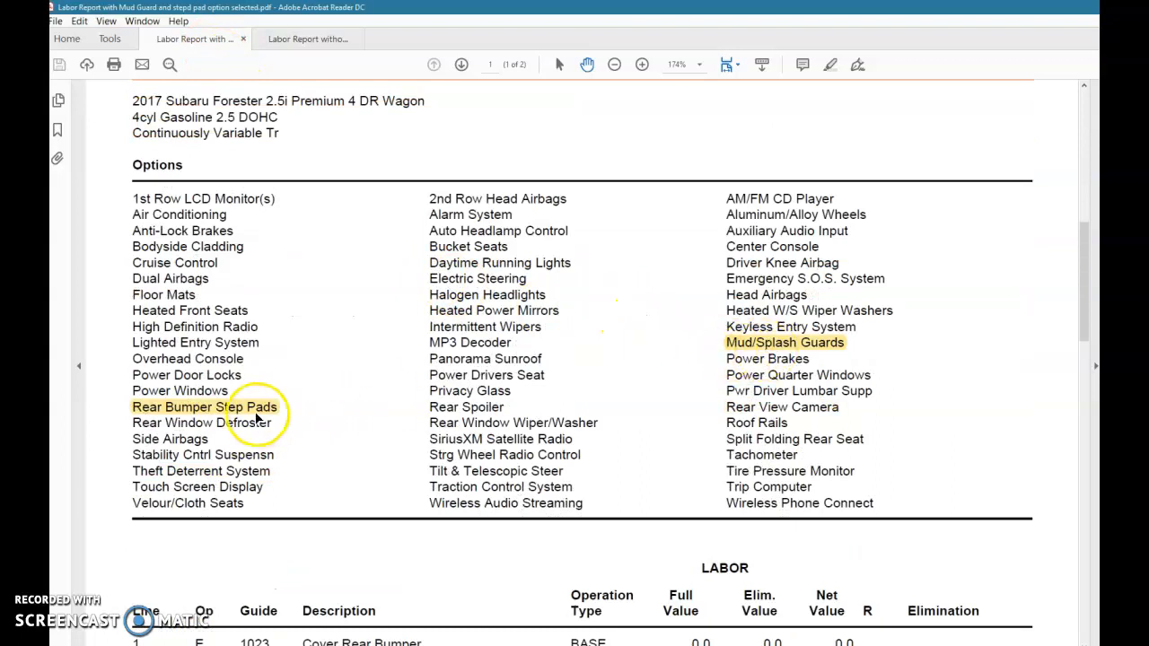
{"action": "scroll", "scroll_direction": "down", "scroll_amount": 3}
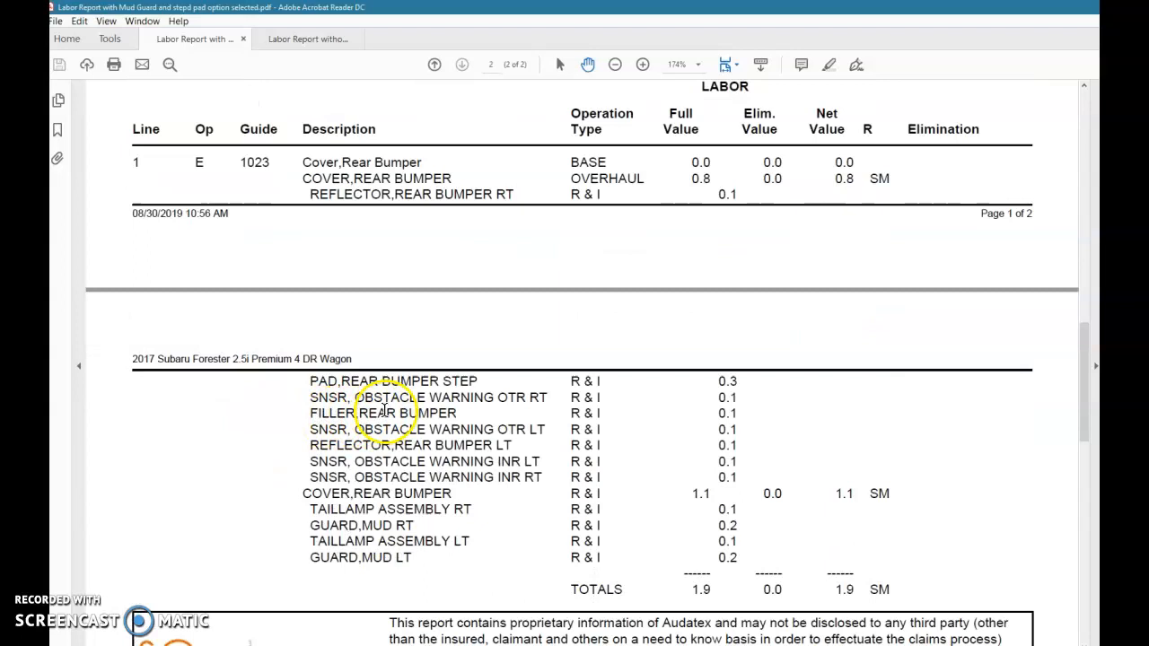
{"action": "mouse_move", "coordinate": [688, 558]}
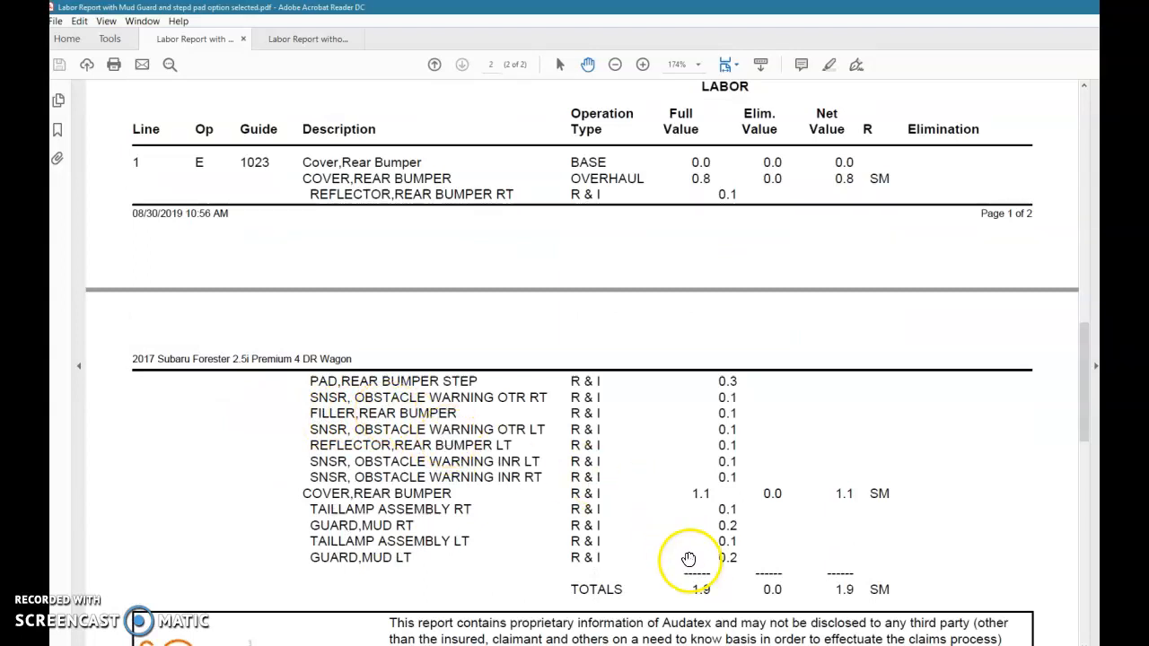